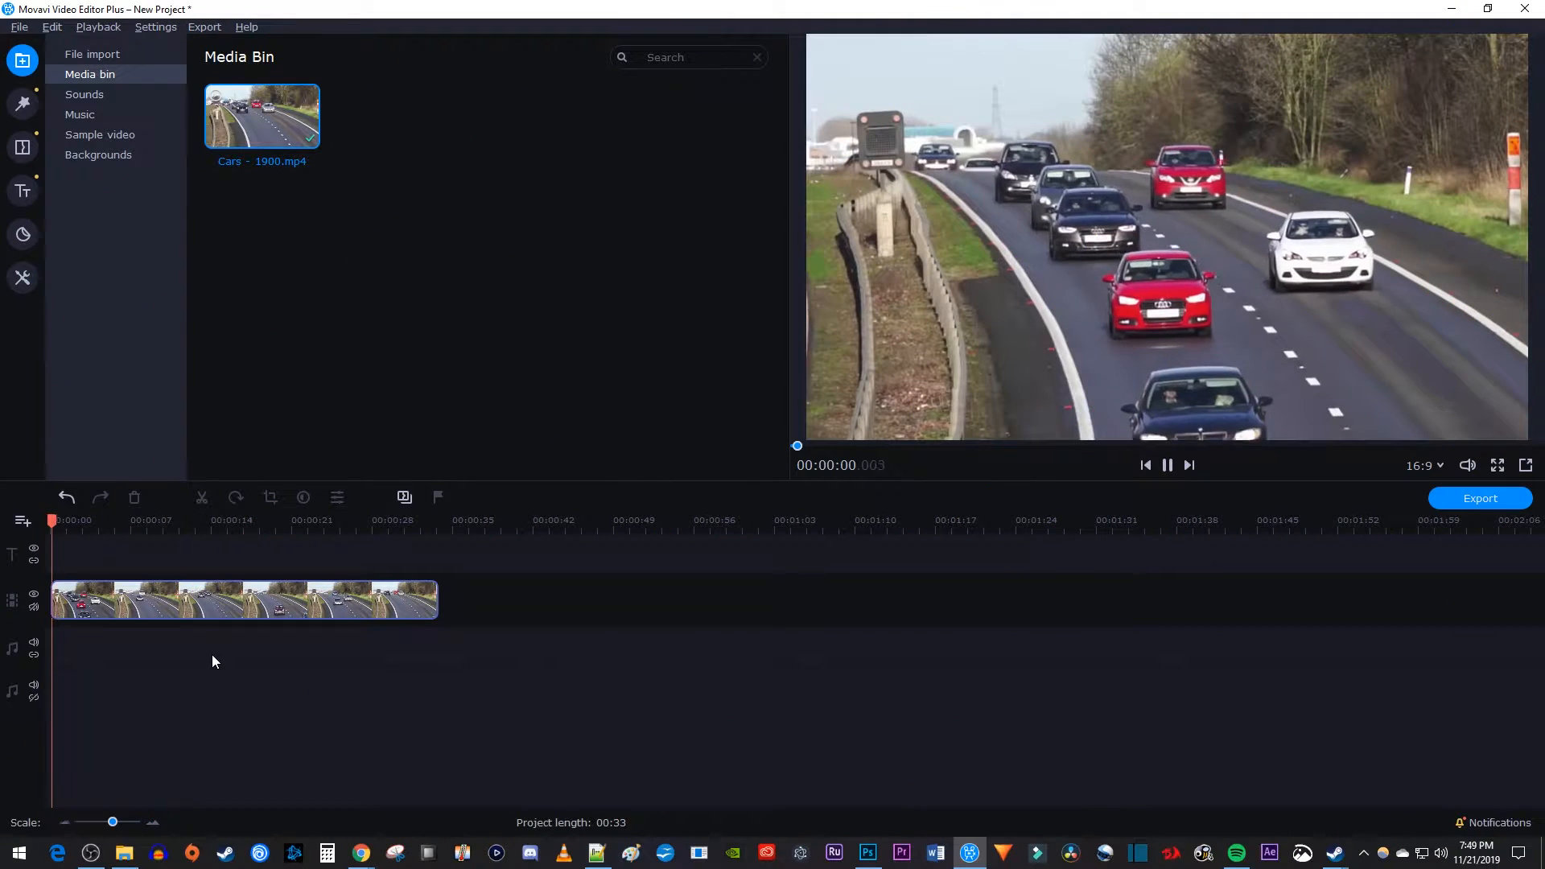
Step: Preview the highway clip and pause it at about 00:00:05 for the first cut
{"action": "left_click", "coordinate": [1167, 464]}
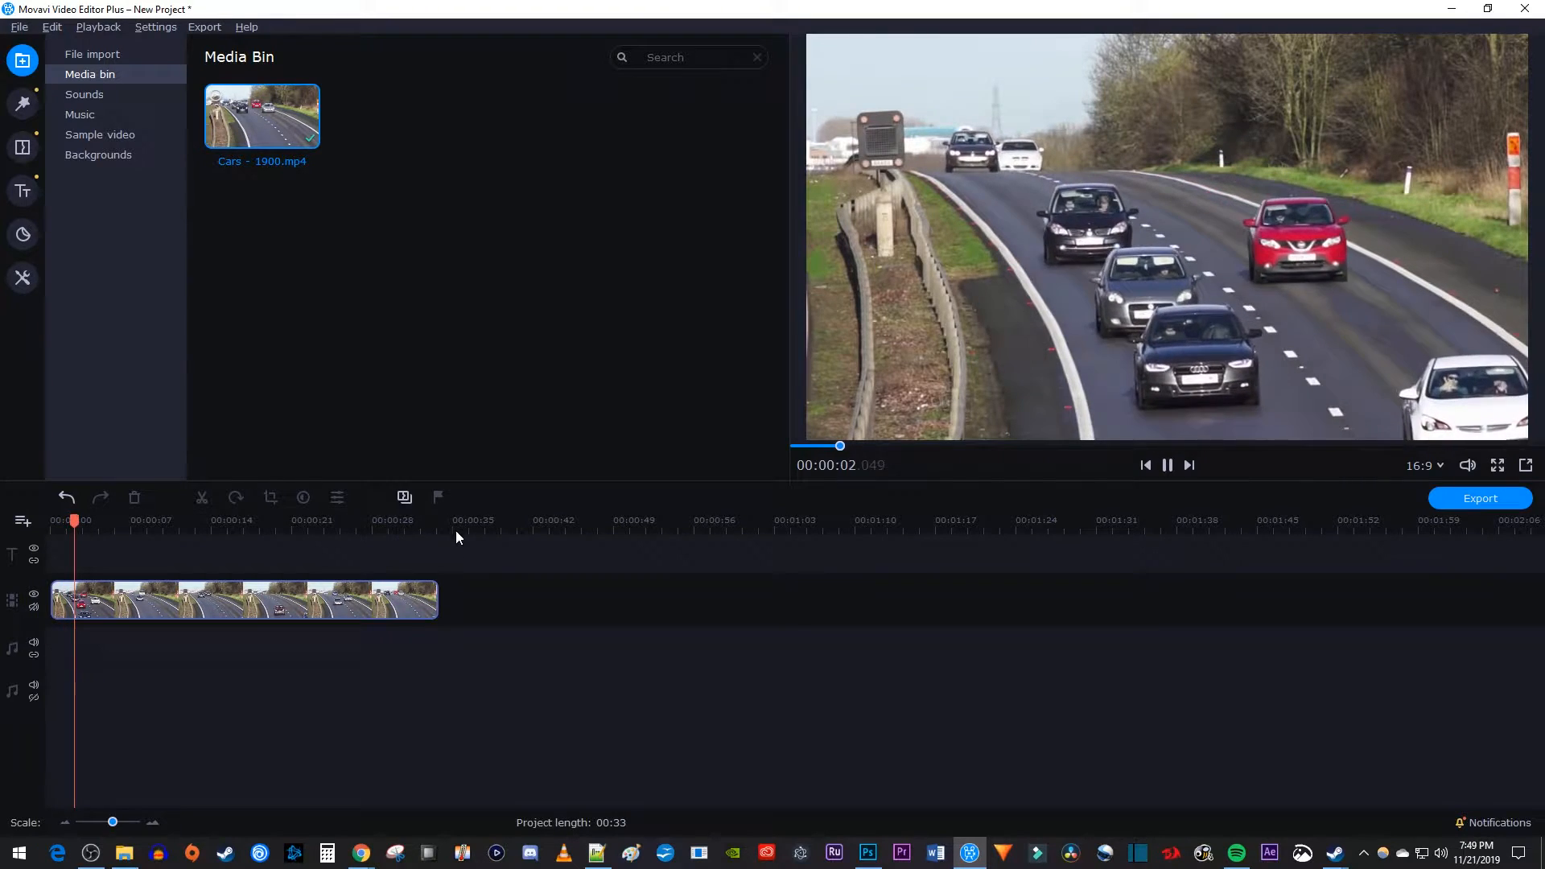
{"action": "left_click", "coordinate": [1167, 465]}
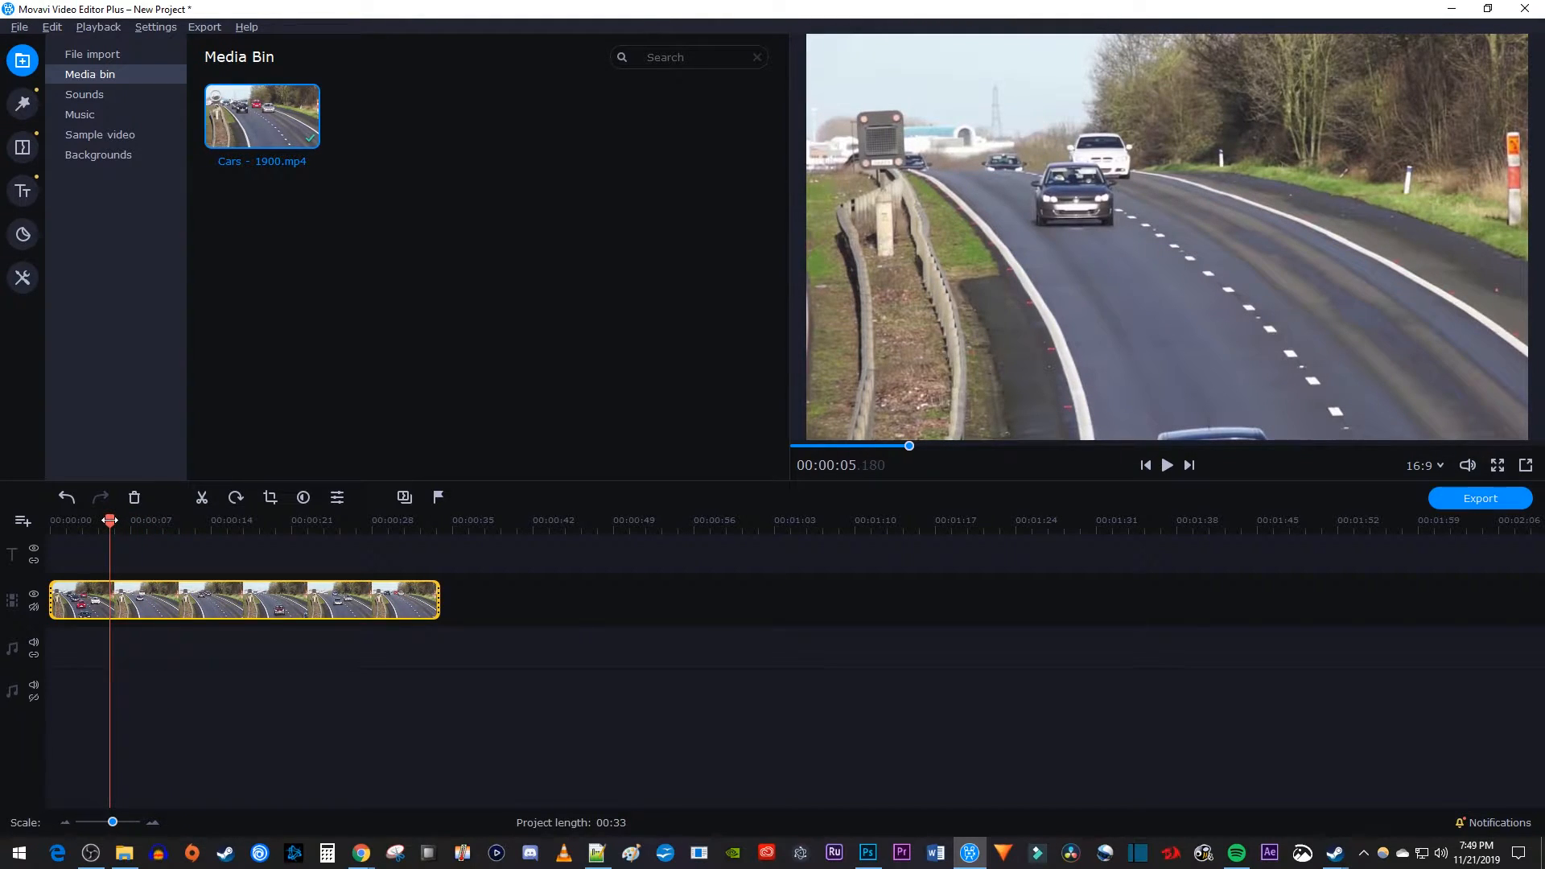
Step: Split the clip at about 5 and 23 seconds, leaving an 18-second middle piece
{"action": "left_click", "coordinate": [201, 498]}
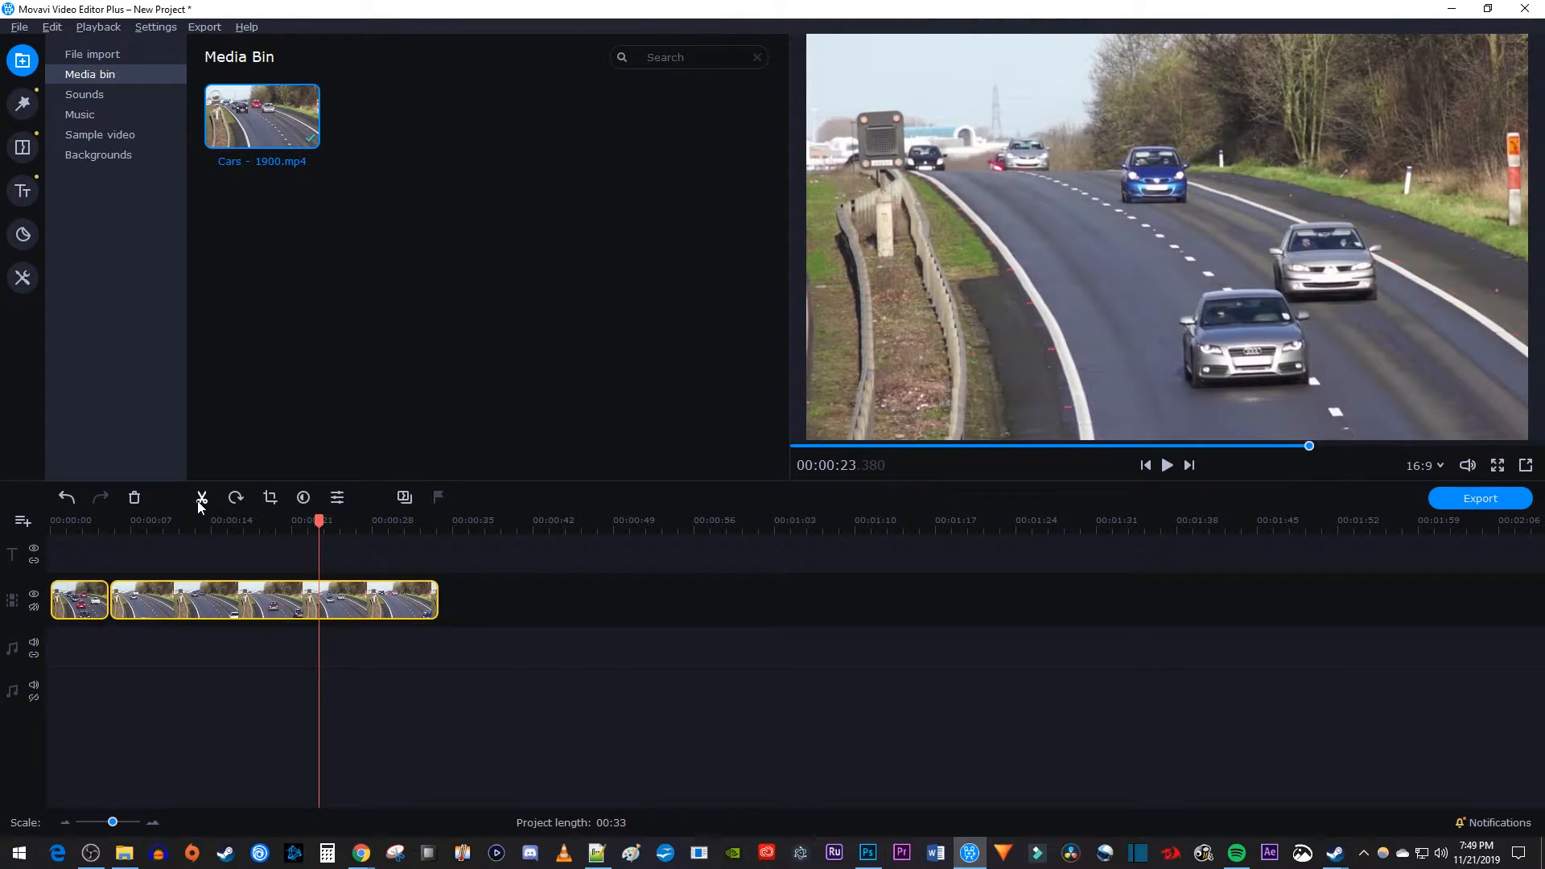
{"action": "left_click", "coordinate": [201, 497]}
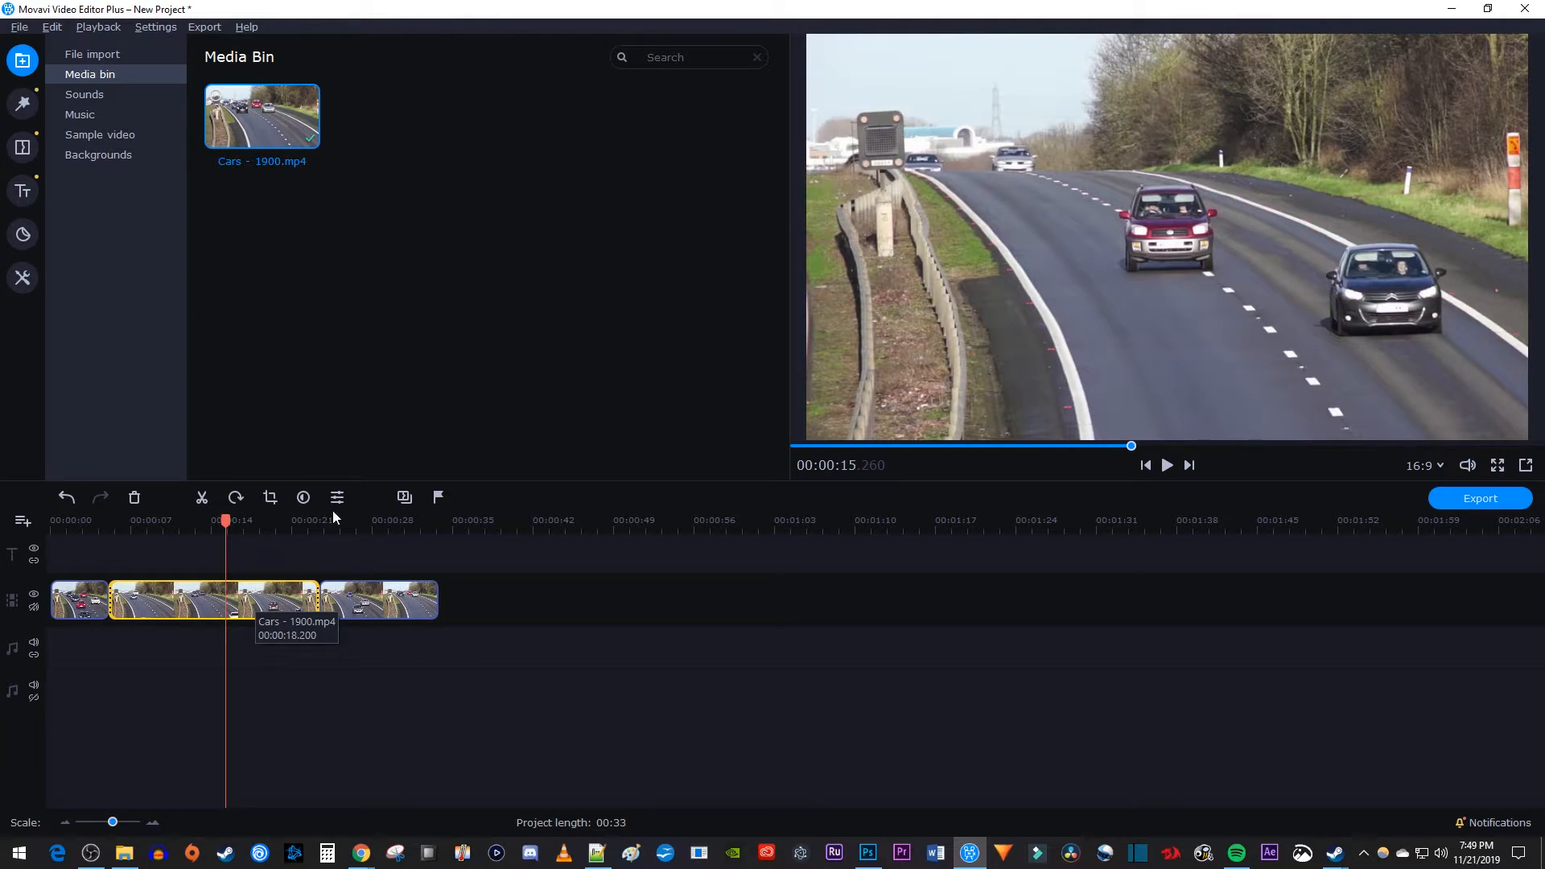
Step: Raise the middle piece's speed from 100% to 859% in Clip Properties, shrinking the project to 17 seconds
{"action": "left_click", "coordinate": [336, 497]}
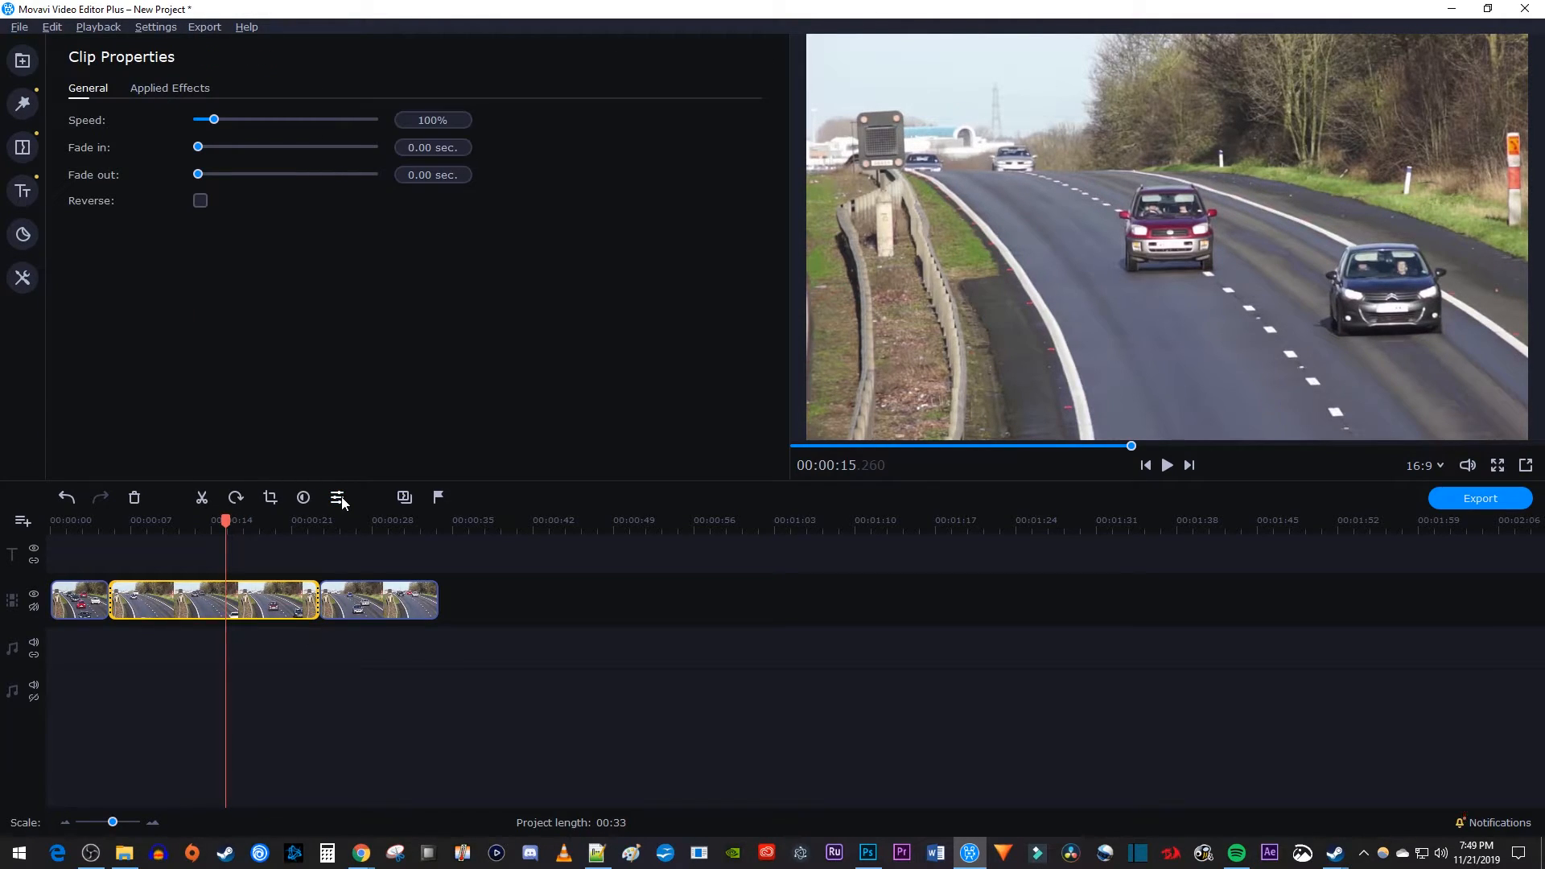
{"action": "mouse_move", "coordinate": [240, 205]}
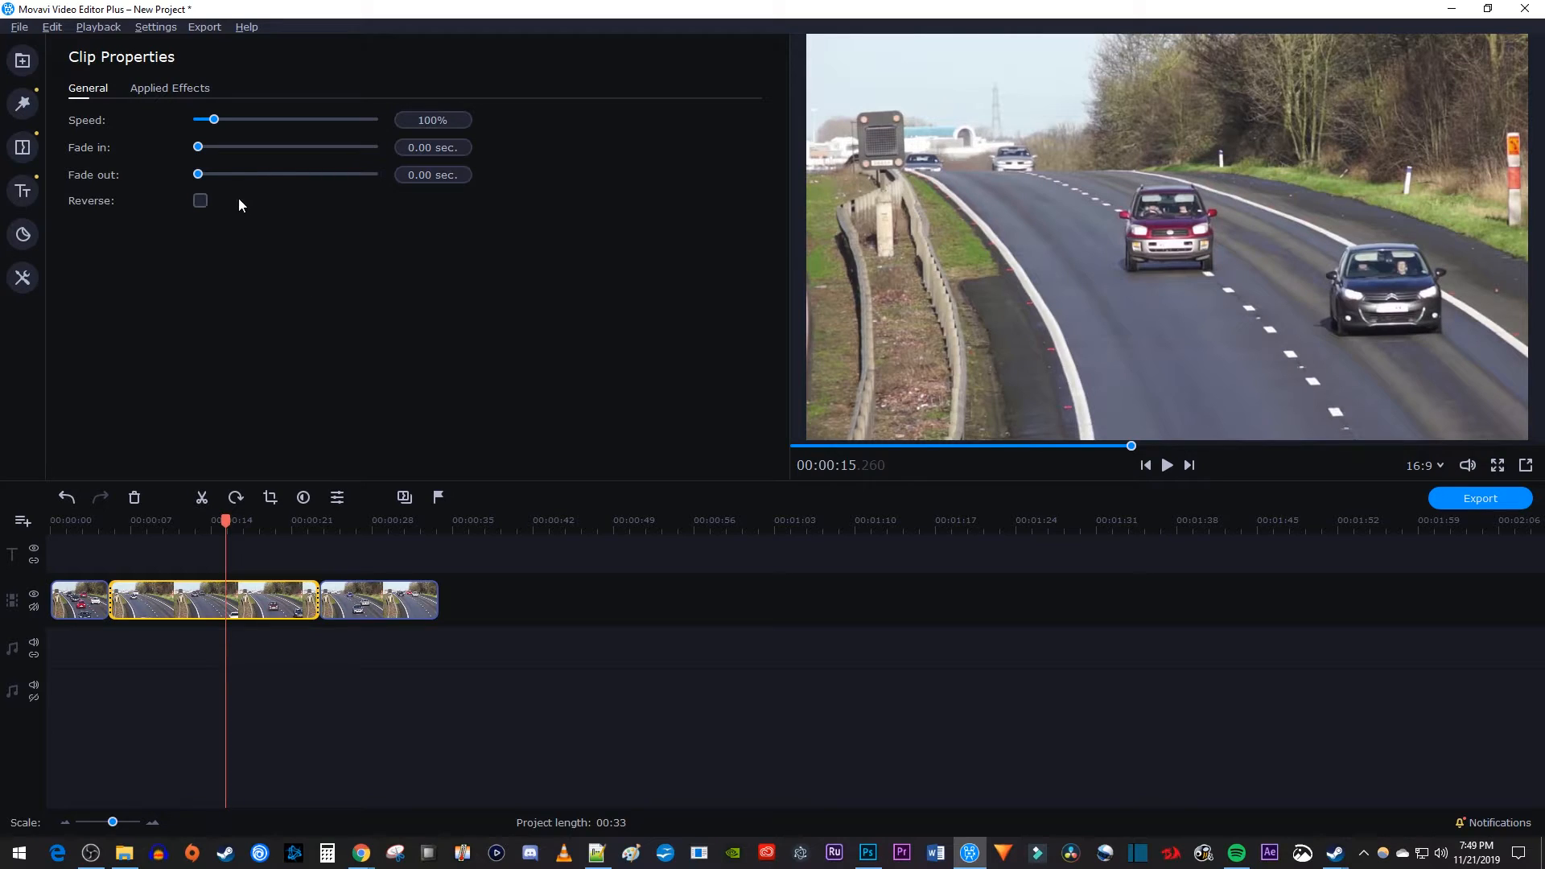
{"action": "left_click_drag", "start_coordinate": [213, 119], "coordinate": [245, 119]}
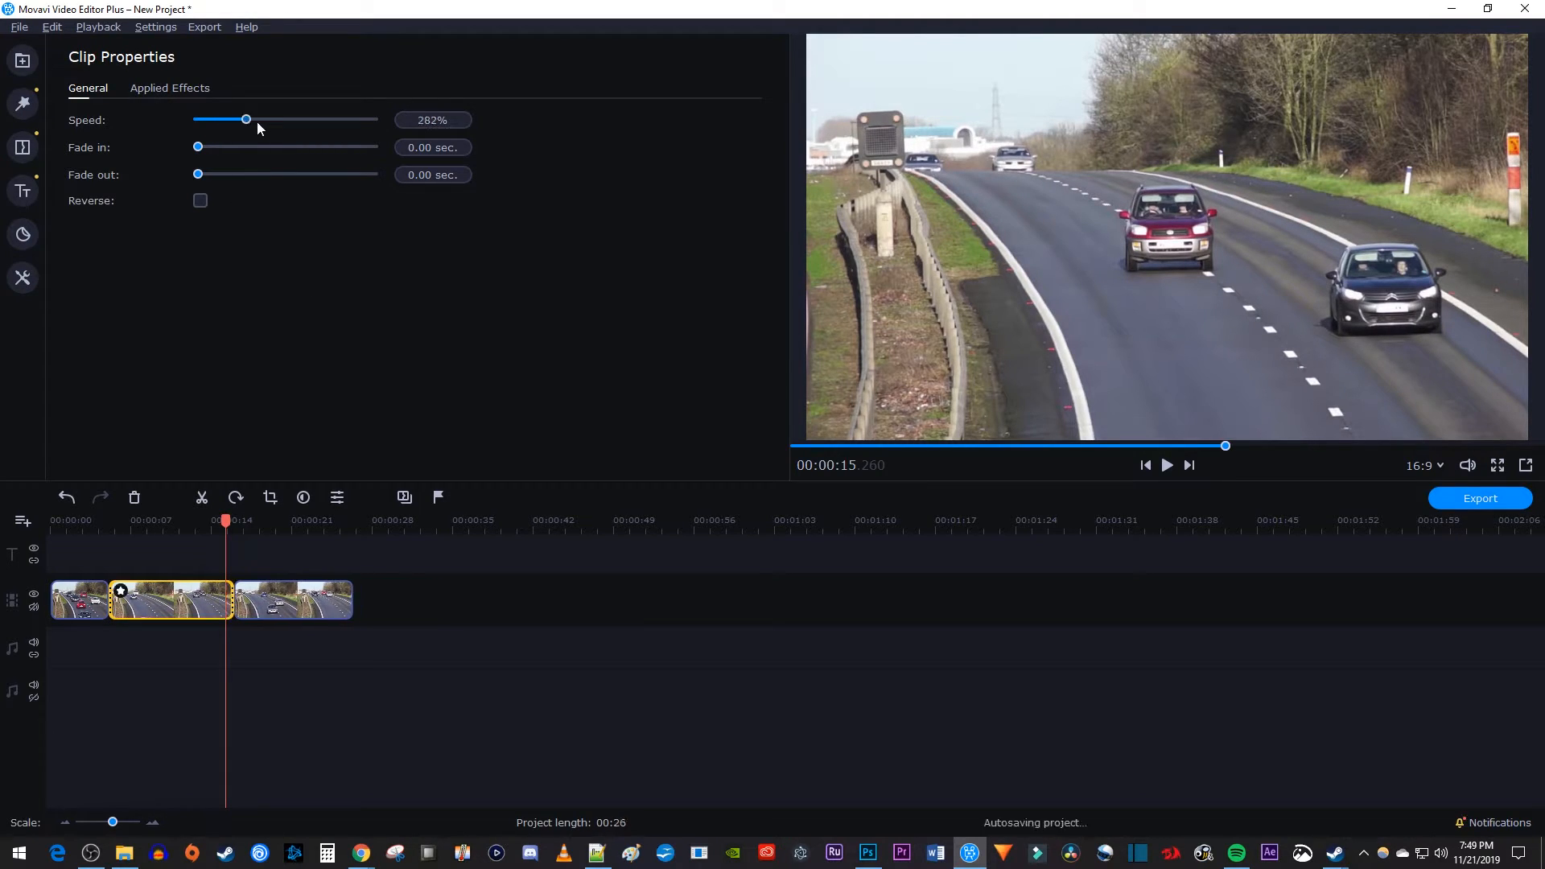
{"action": "left_click_drag", "start_coordinate": [245, 119], "coordinate": [347, 120]}
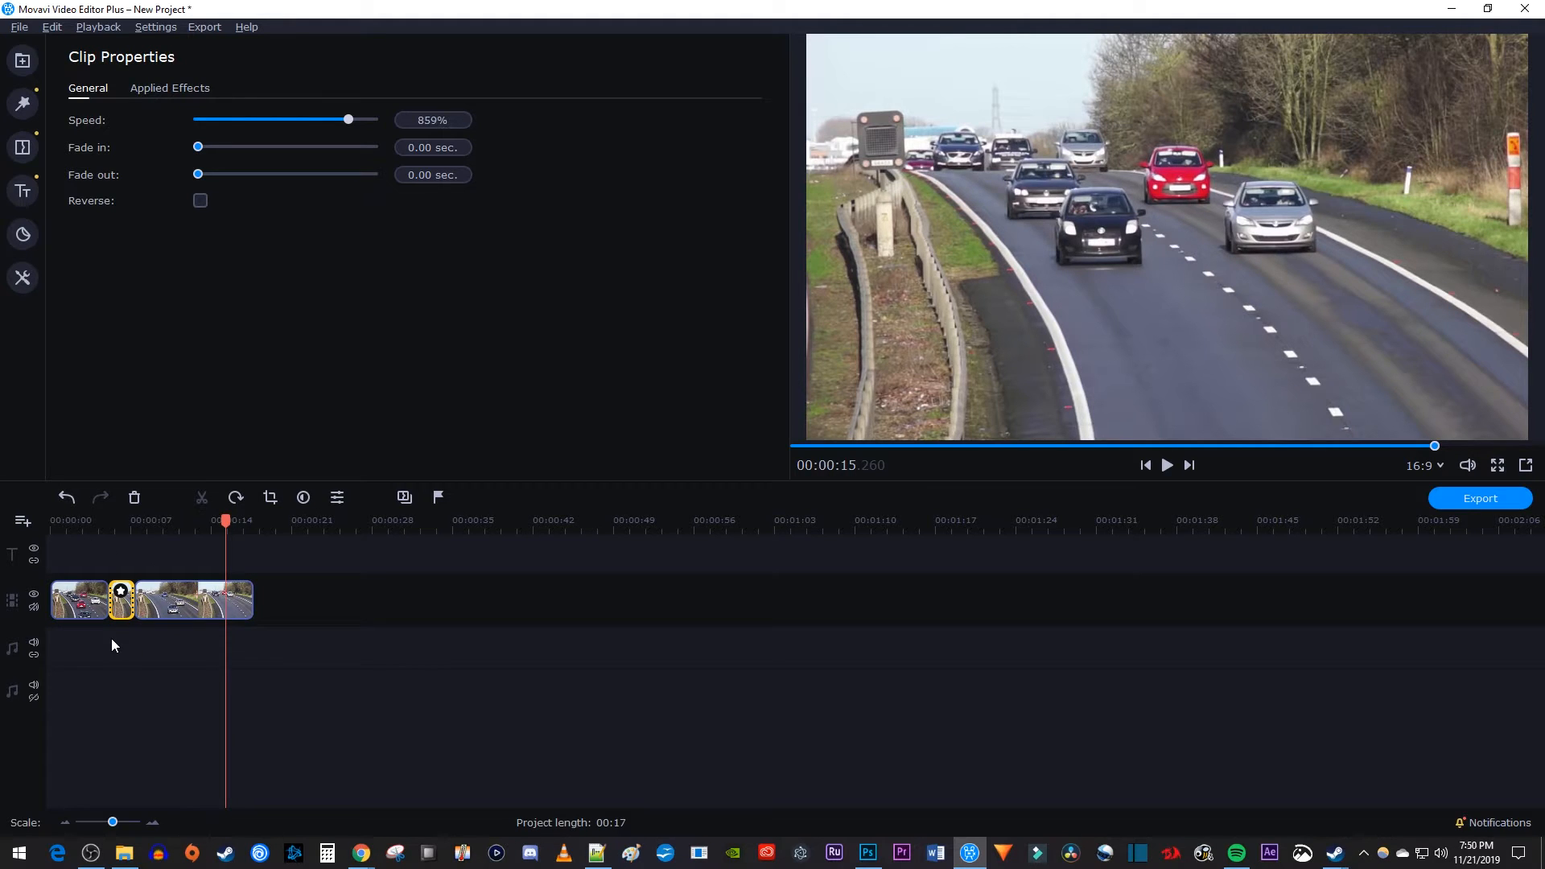
{"action": "left_click", "coordinate": [1167, 465]}
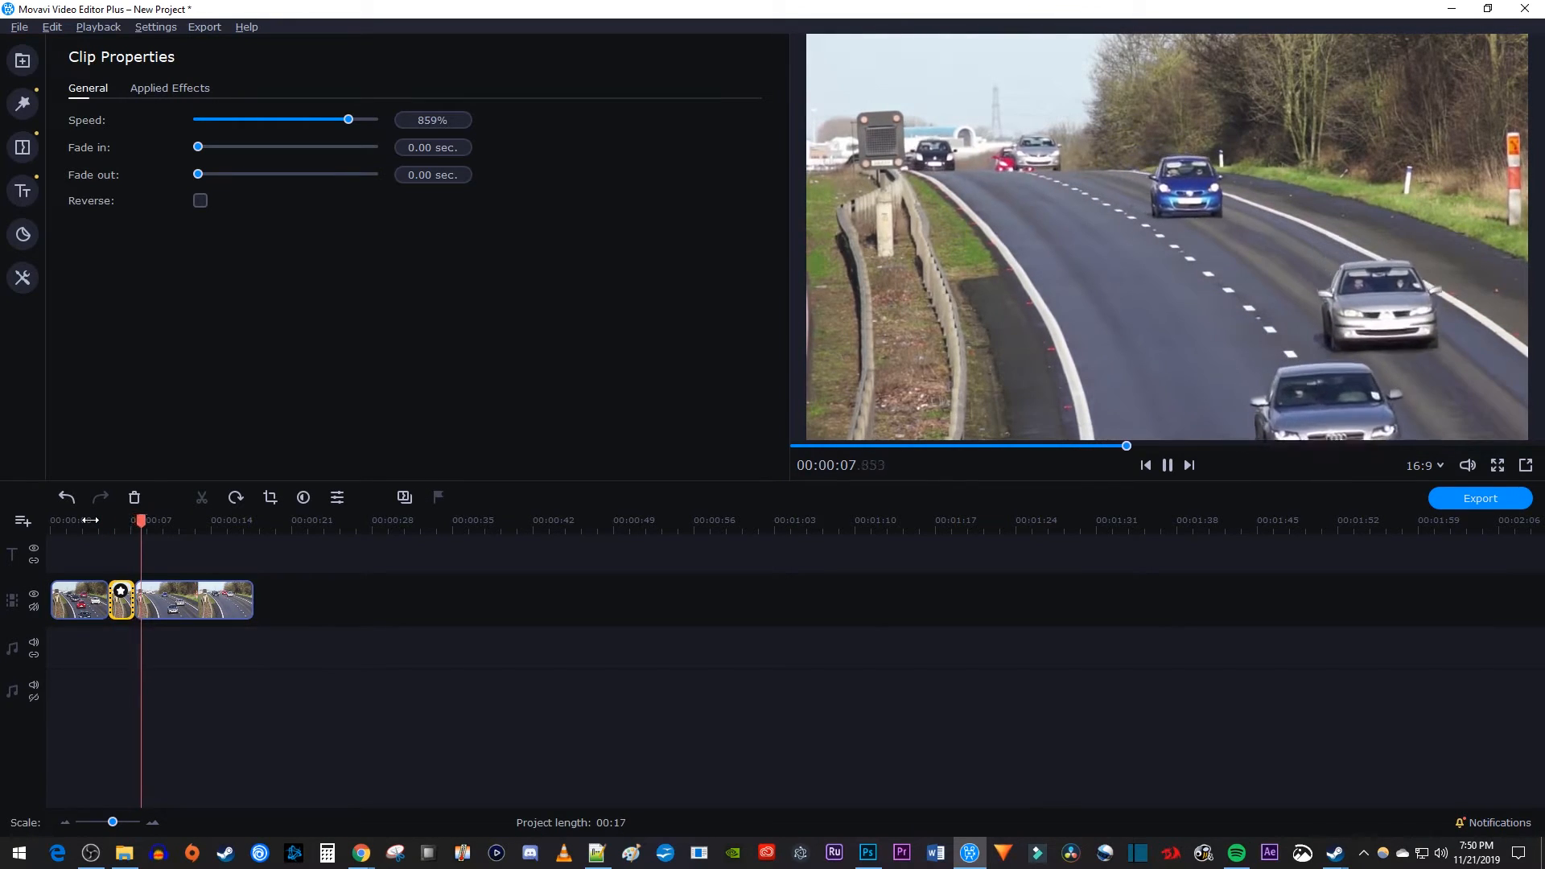
Step: Pause the preview at about nine seconds, just past the sped-up middle piece
{"action": "left_click", "coordinate": [1167, 465]}
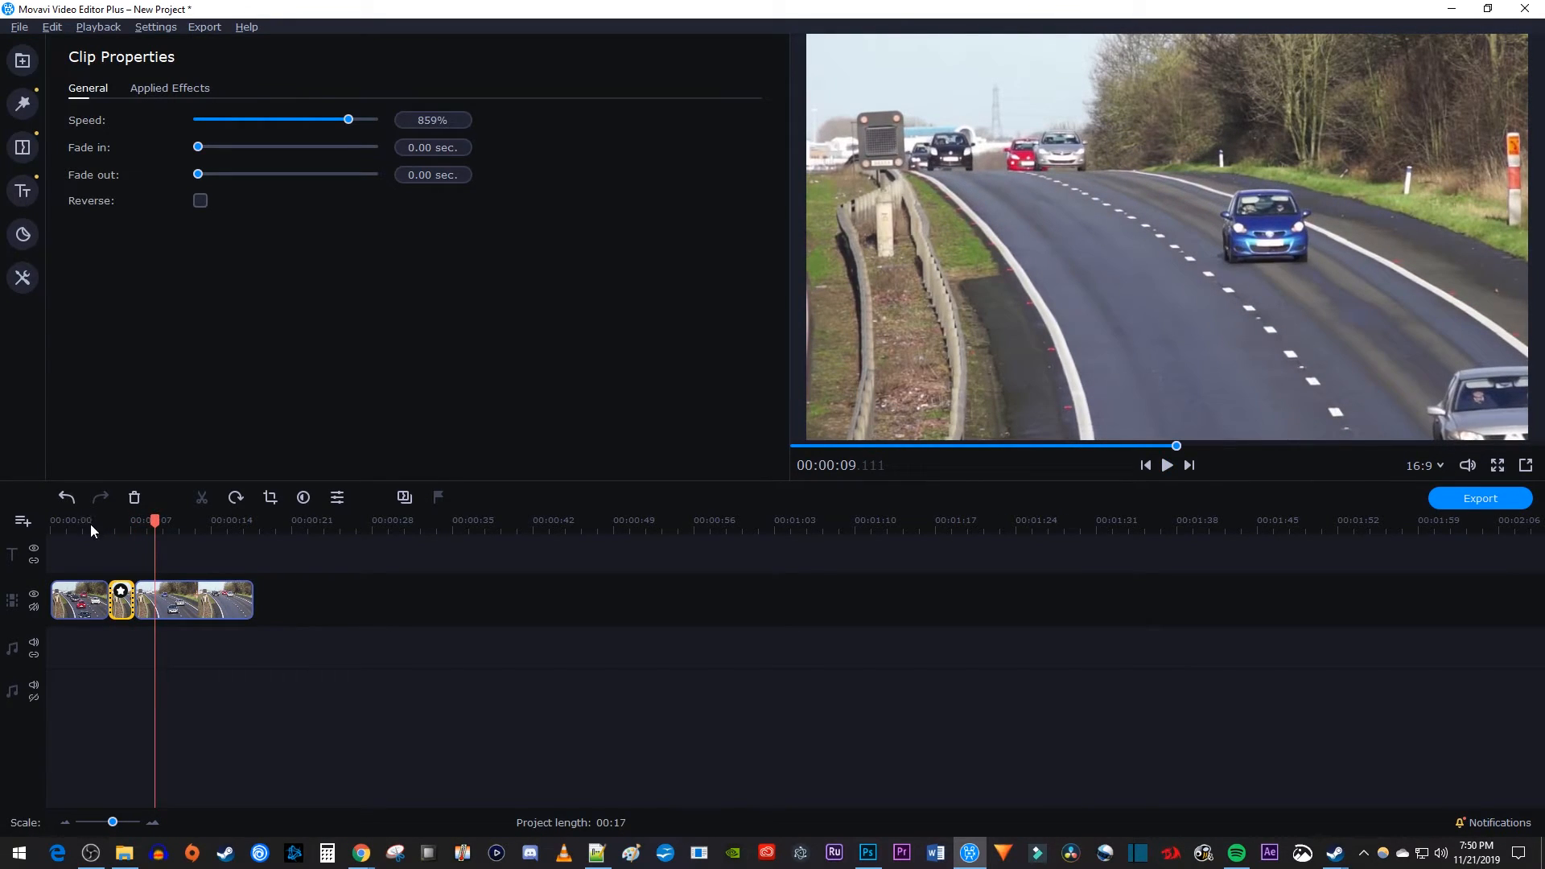